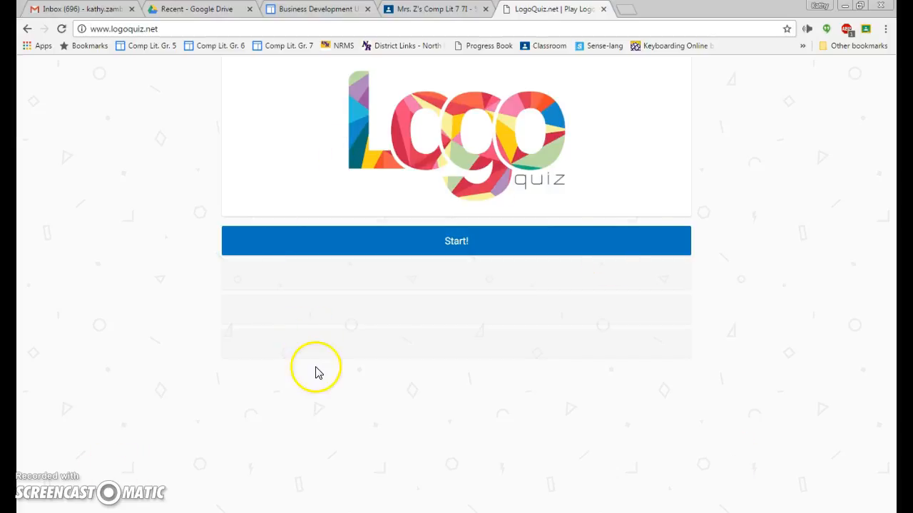
mouse_move(77, 348)
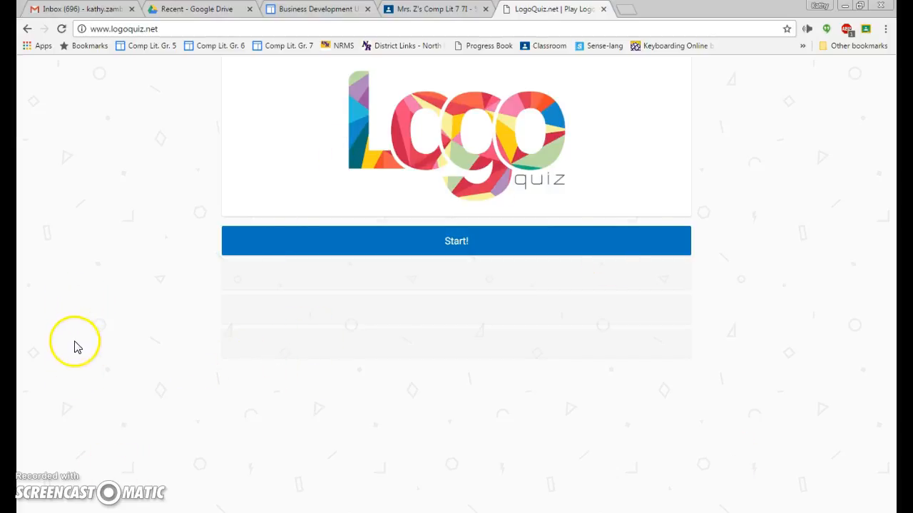
mouse_move(63, 240)
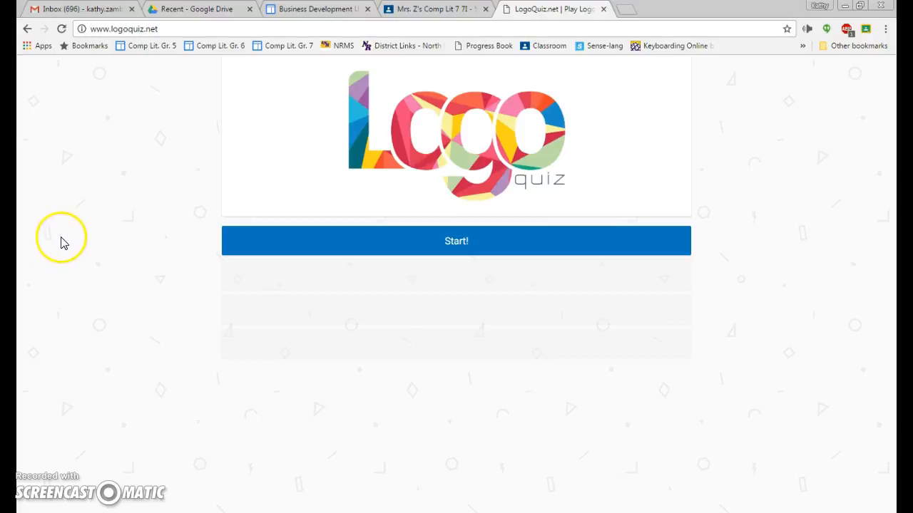
mouse_move(62, 222)
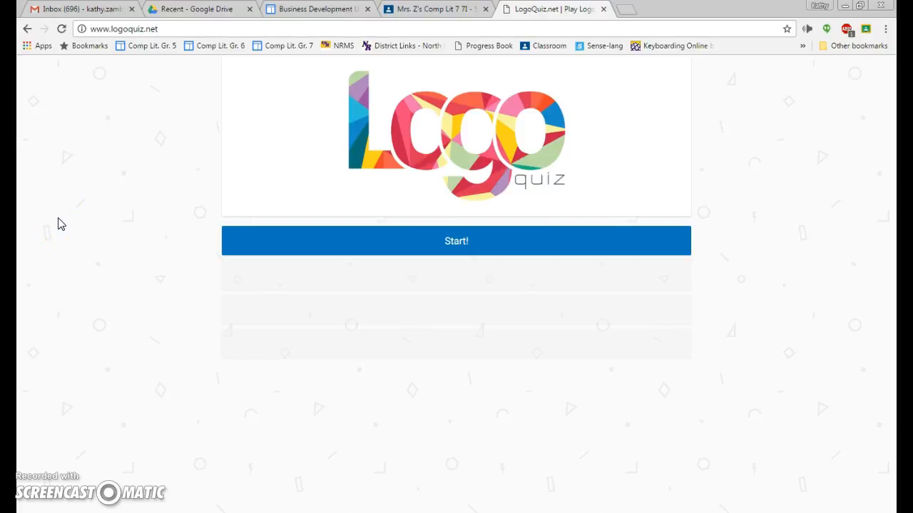
Bring Paint up and enlarge its window to fill the screen
left_click(124, 28)
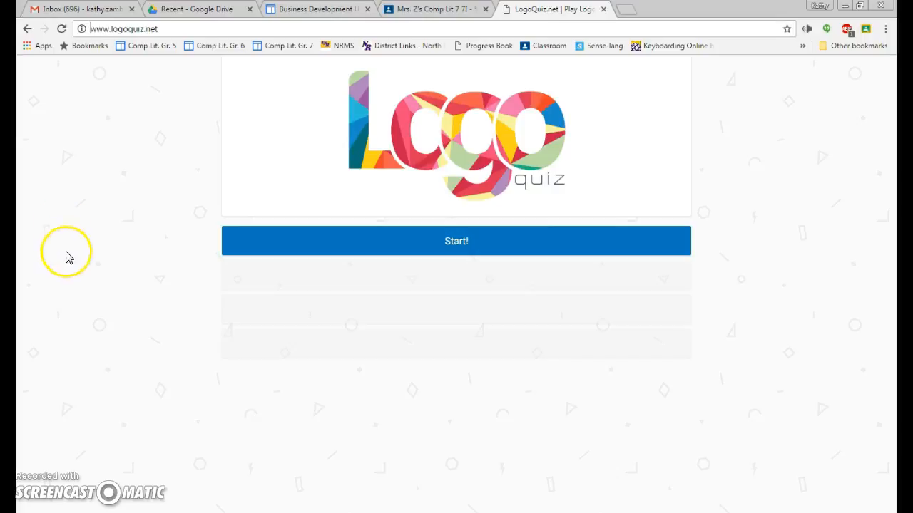
mouse_move(184, 50)
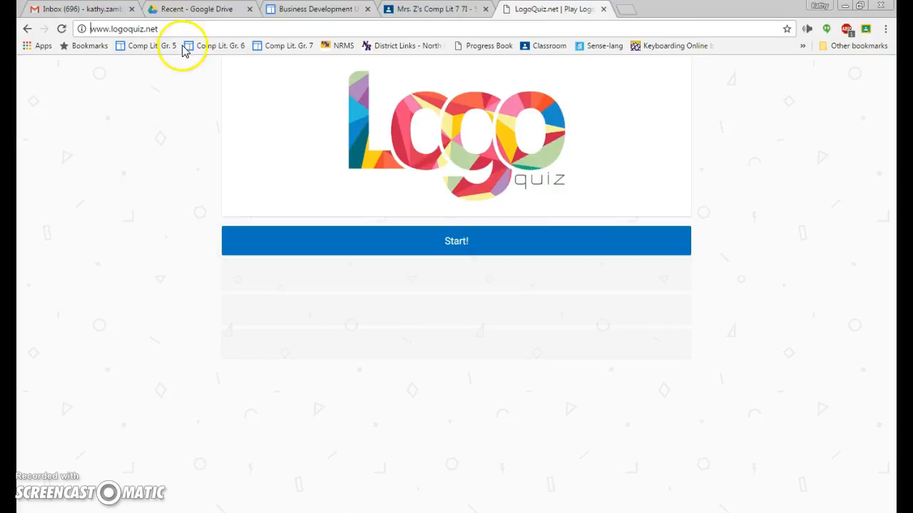
mouse_move(171, 421)
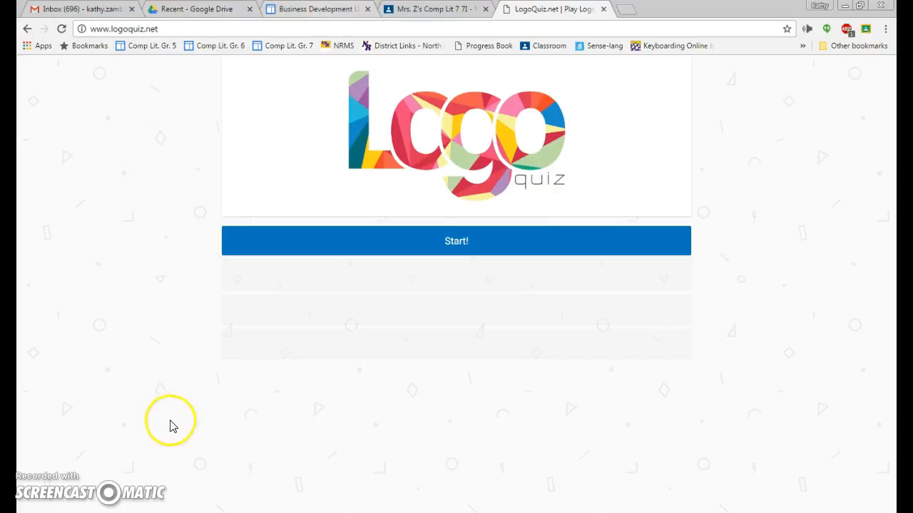
mouse_move(120, 456)
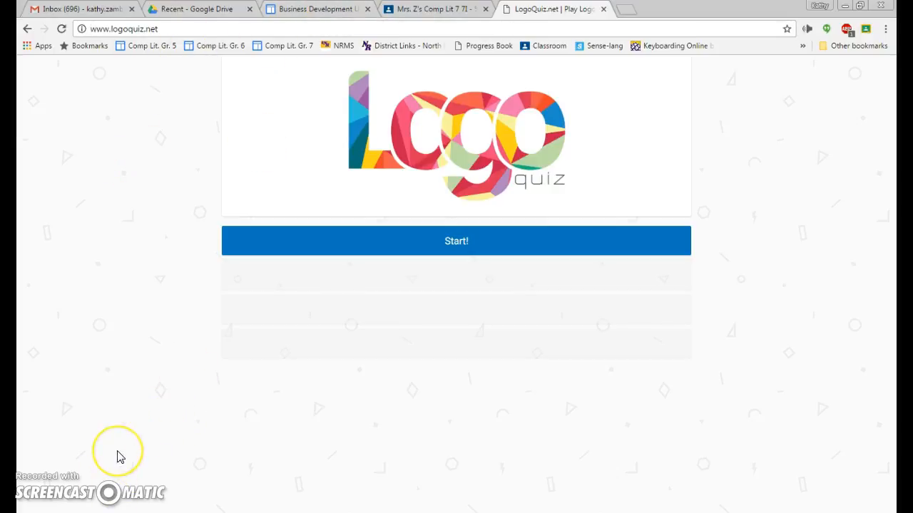
mouse_move(120, 456)
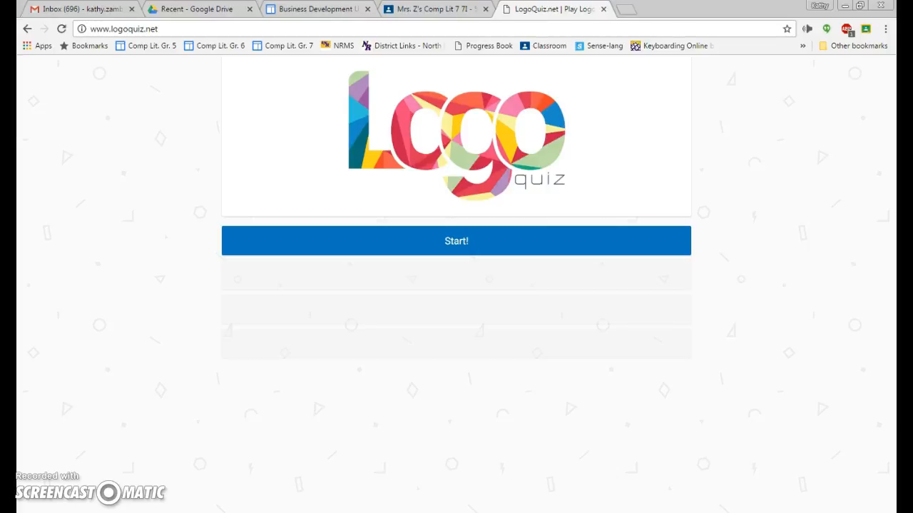
left_click(122, 28)
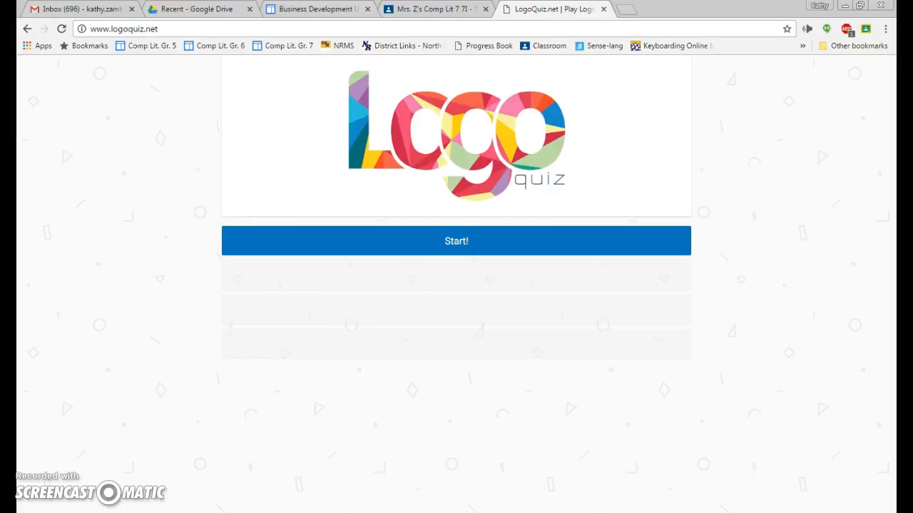
left_click(7, 506)
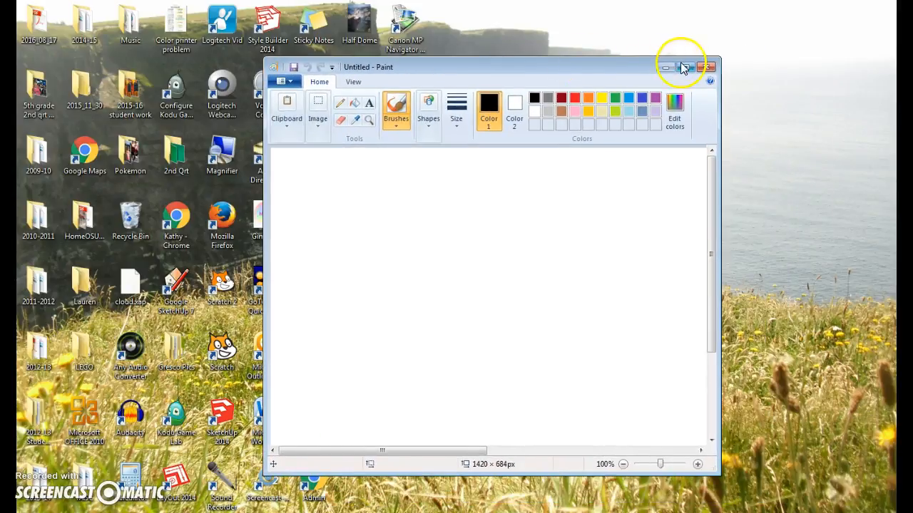
left_click(684, 69)
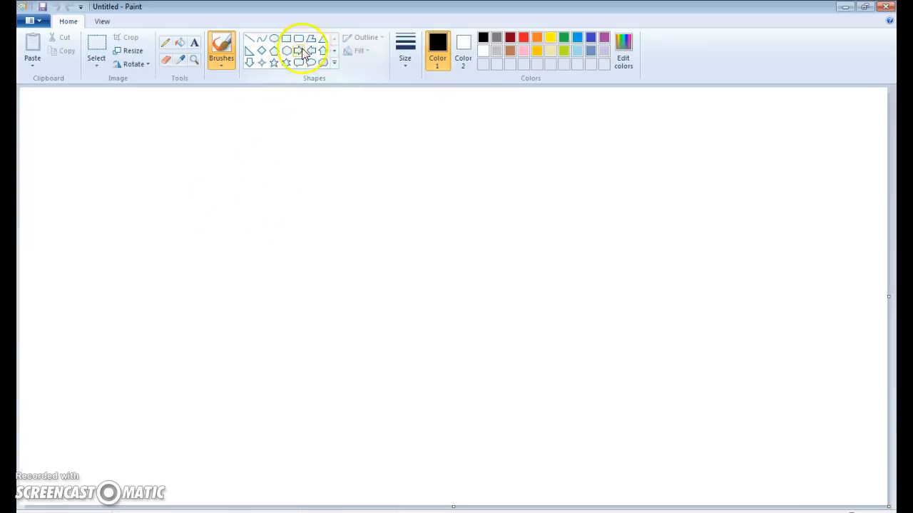
Draw a pentagon near the top left of the canvas and fill it red
left_click(274, 51)
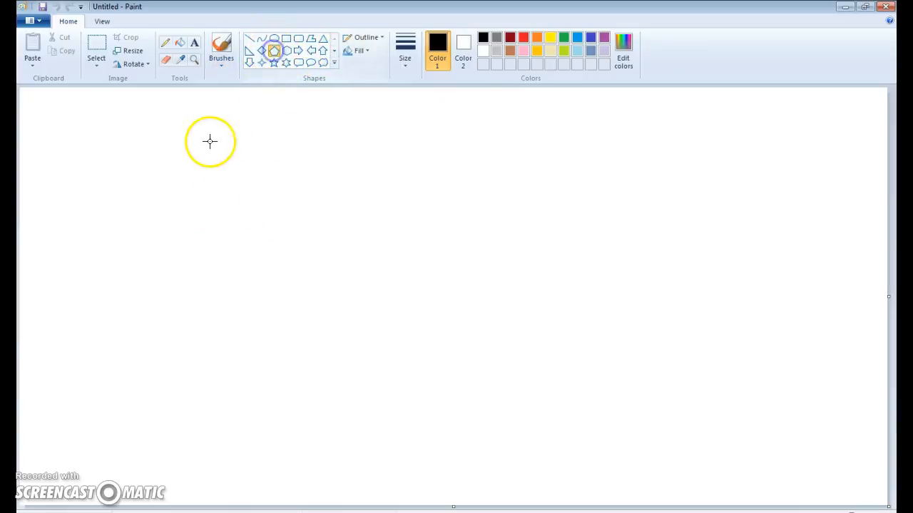
left_click_drag(208, 141, 288, 230)
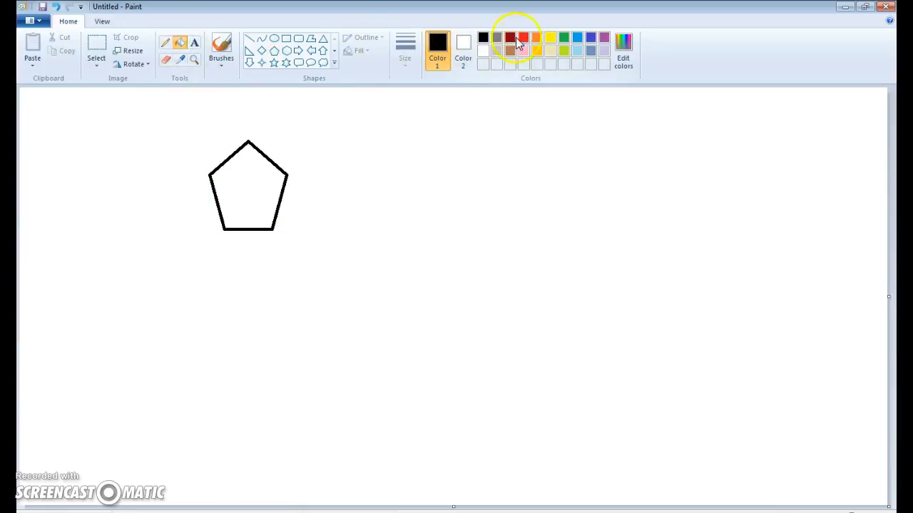
left_click(522, 37)
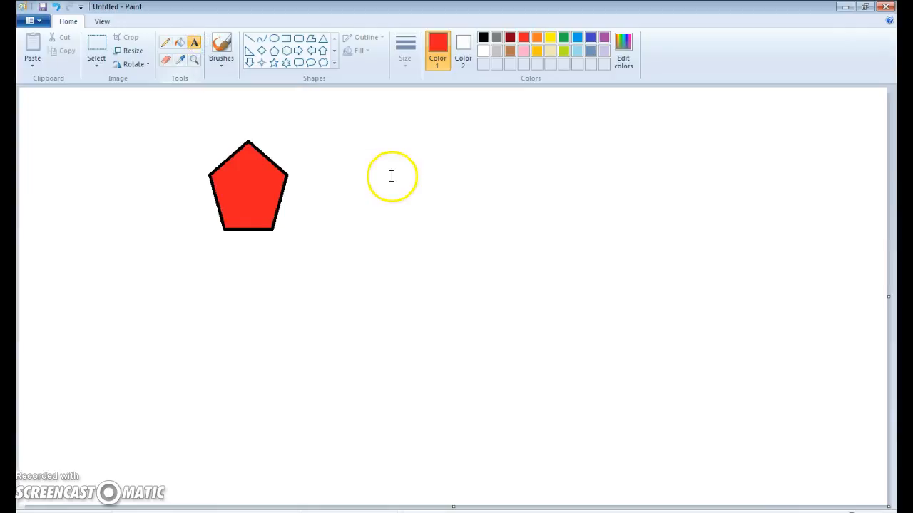
left_click(194, 43)
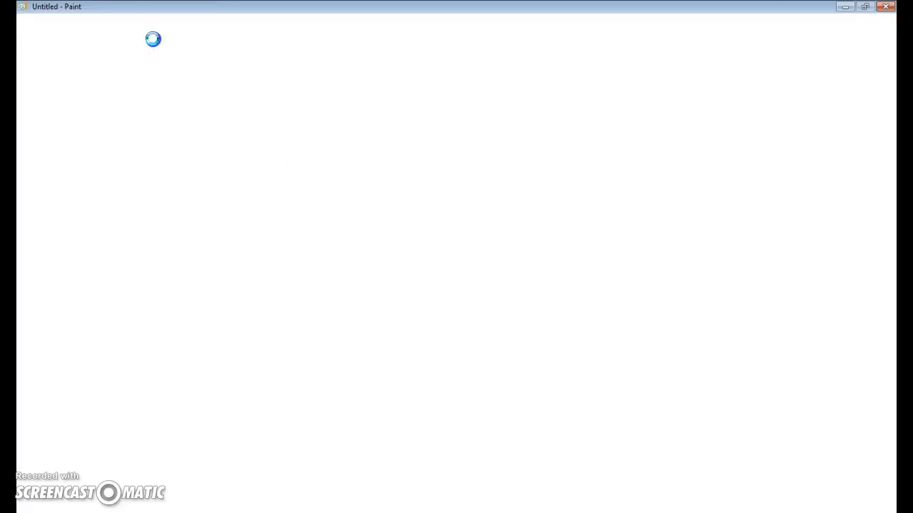
Add a size-72 red text box reading Mrs. KZ to the right of the pentagon
left_click(106, 60)
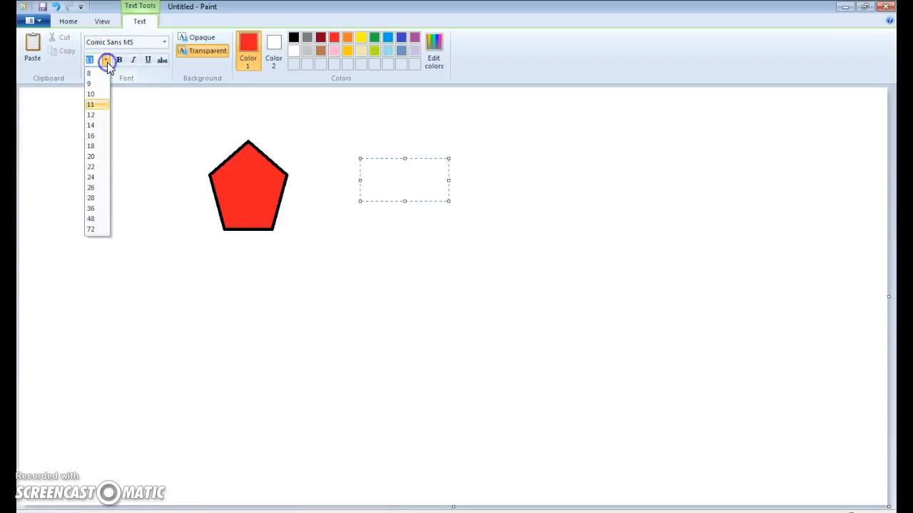
left_click(92, 228)
type("Mrs")
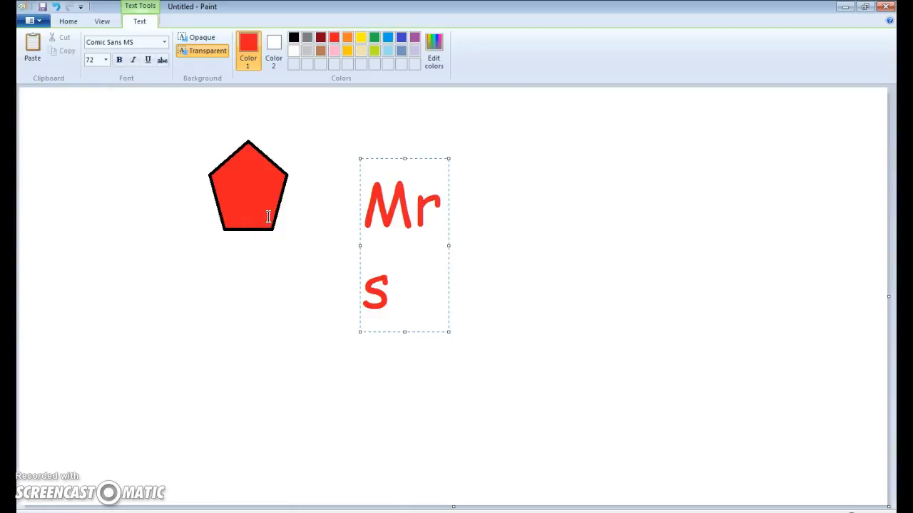
left_click(391, 288)
type(". KZ")
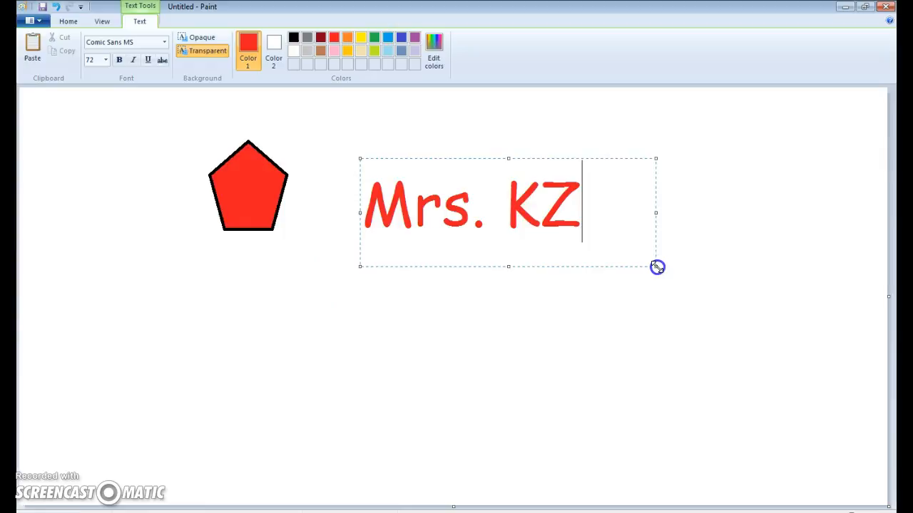
mouse_move(662, 214)
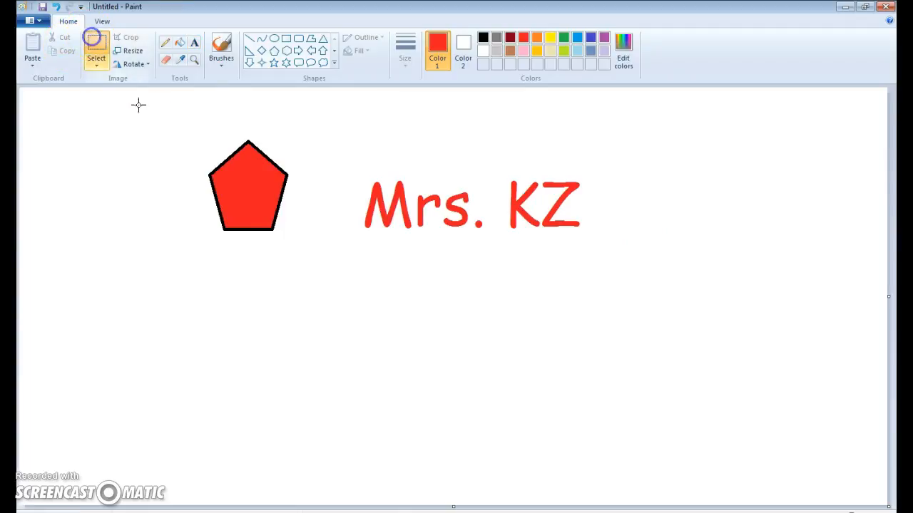
Remove the pentagon and draw a large grey-filled hexagon in the lower left
left_click_drag(140, 106, 311, 244)
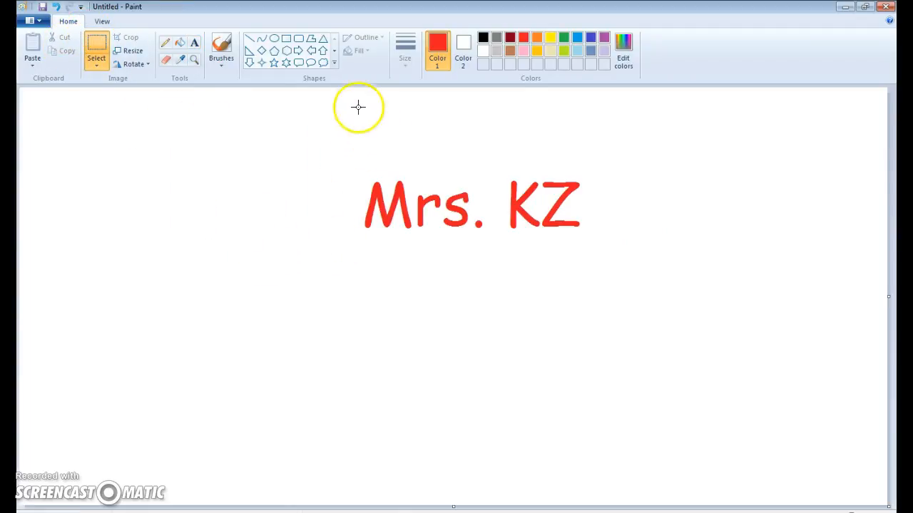
mouse_move(285, 54)
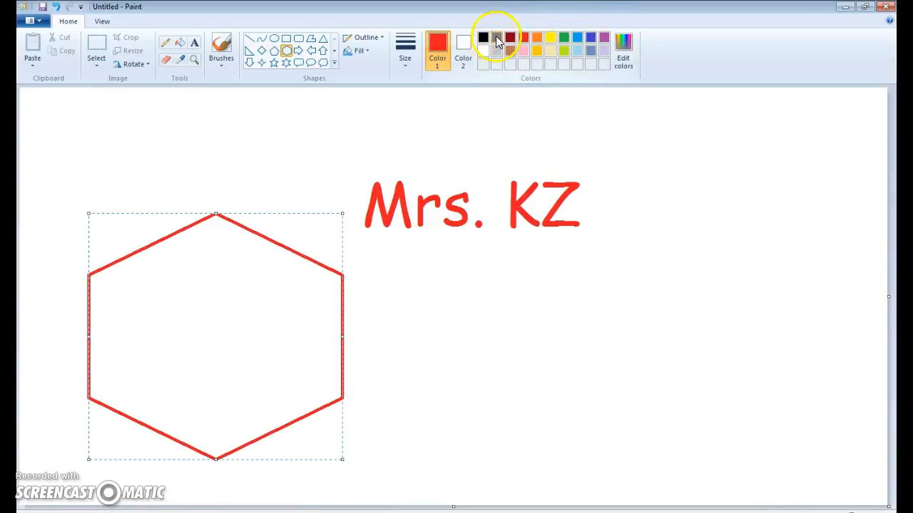
left_click(464, 40)
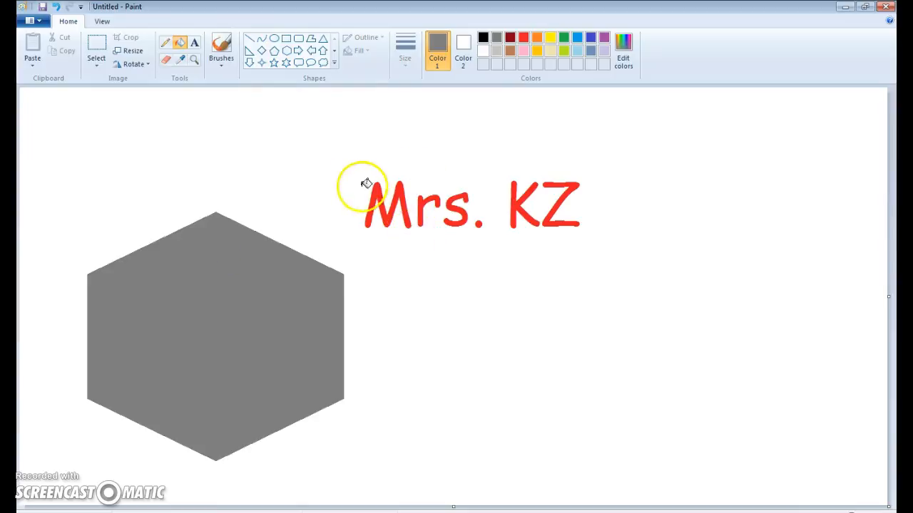
mouse_move(185, 100)
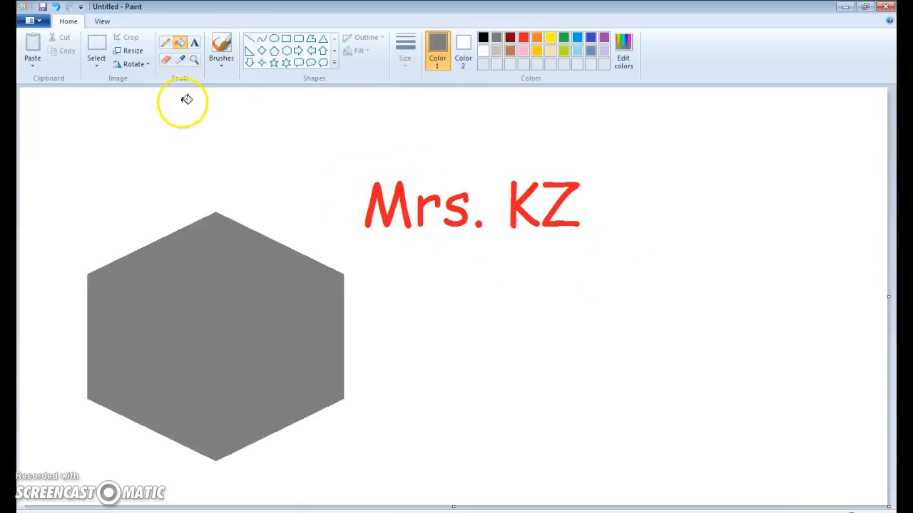
left_click(95, 46)
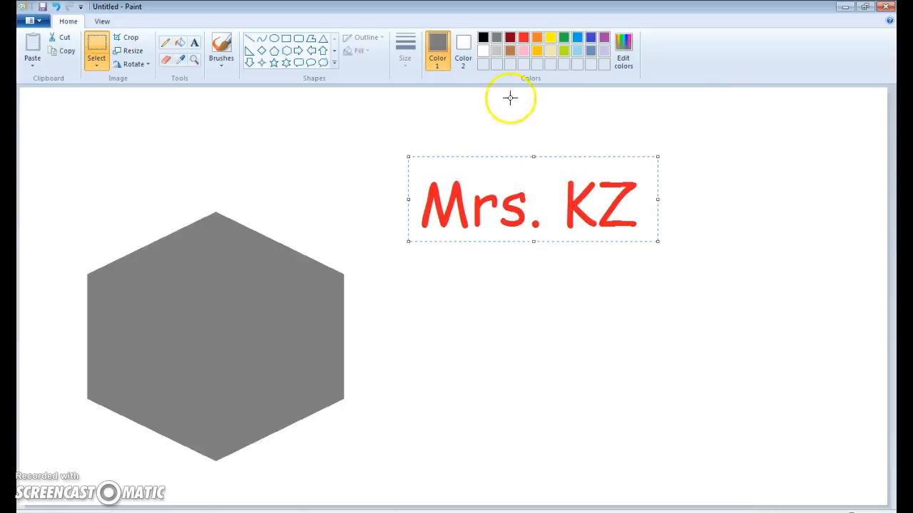
Drag the Mrs. KZ text onto the hexagon and centre it across the middle
left_click_drag(530, 199, 229, 313)
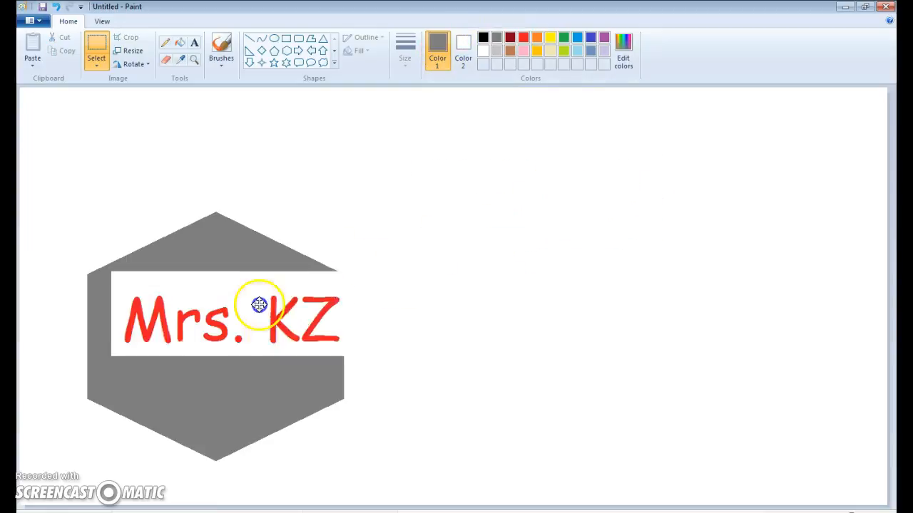
left_click_drag(259, 305, 239, 328)
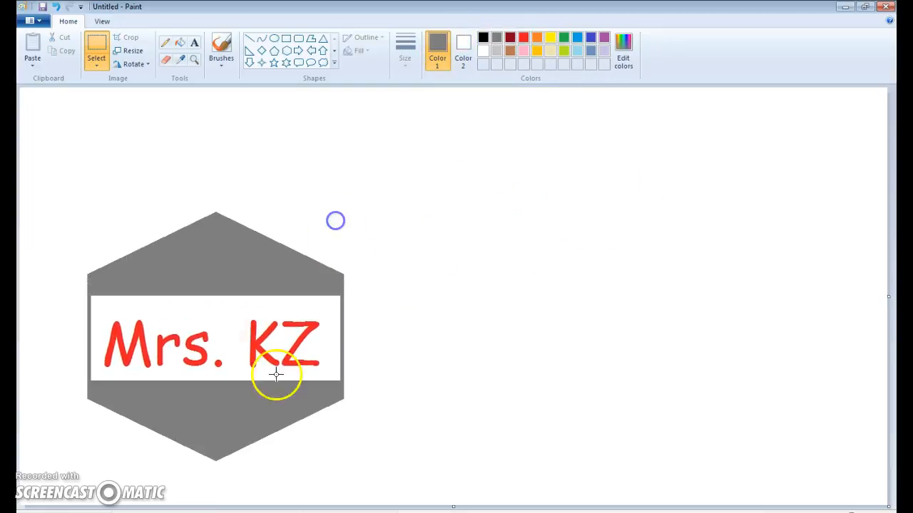
mouse_move(350, 315)
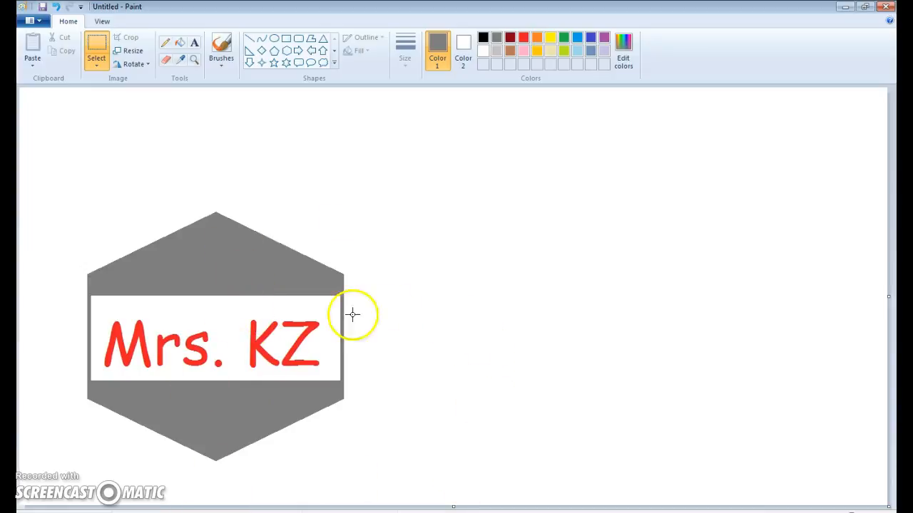
mouse_move(305, 214)
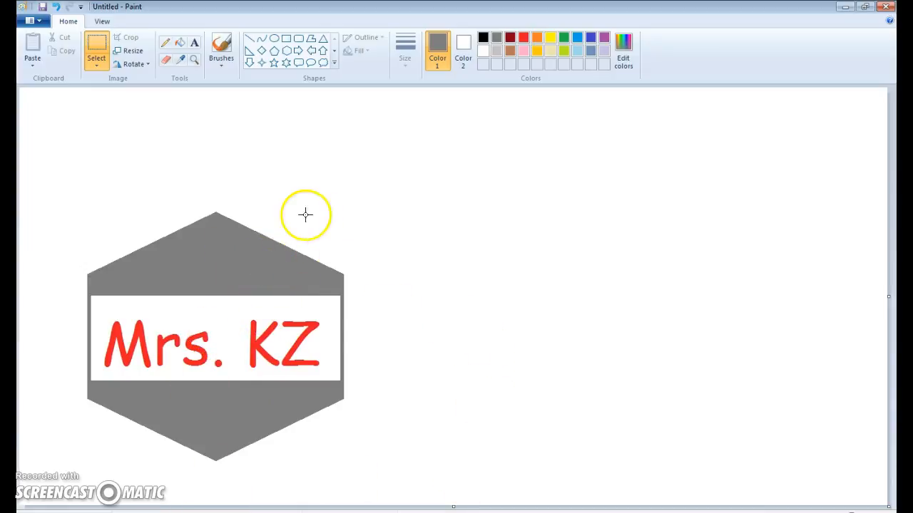
mouse_move(315, 271)
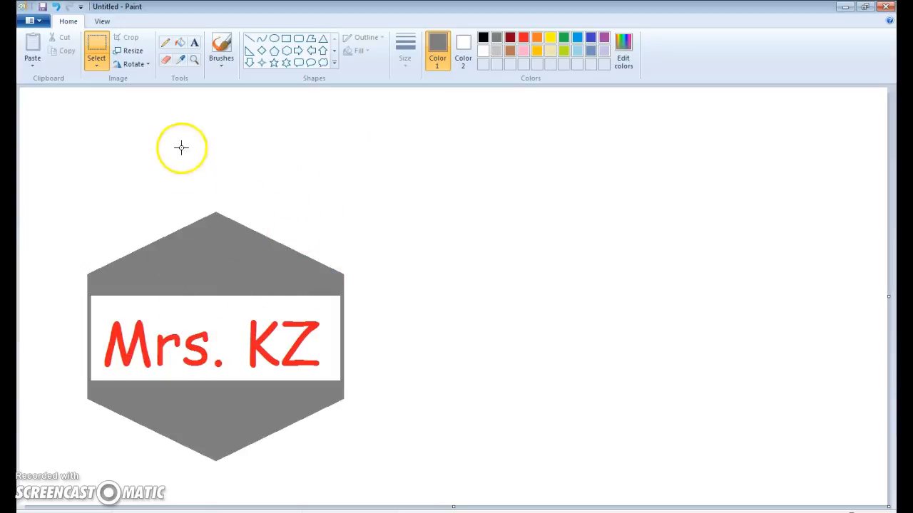
mouse_move(60, 191)
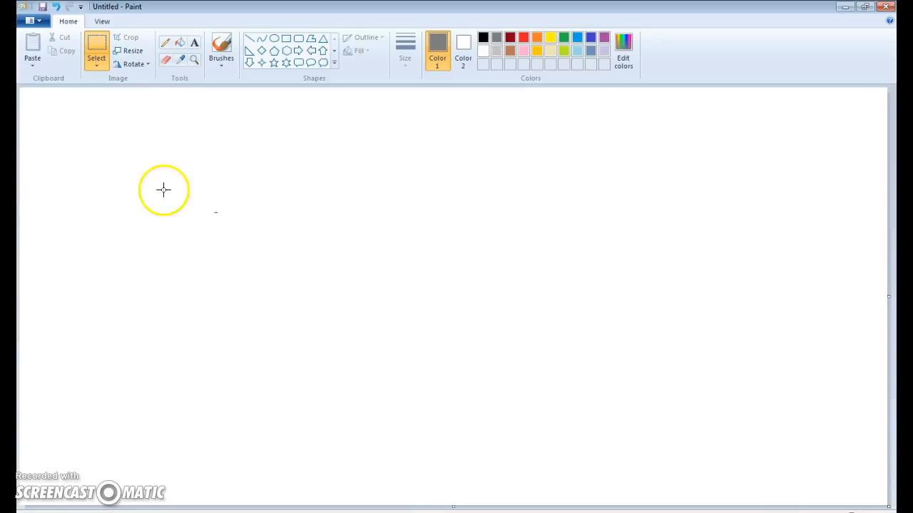
mouse_move(627, 211)
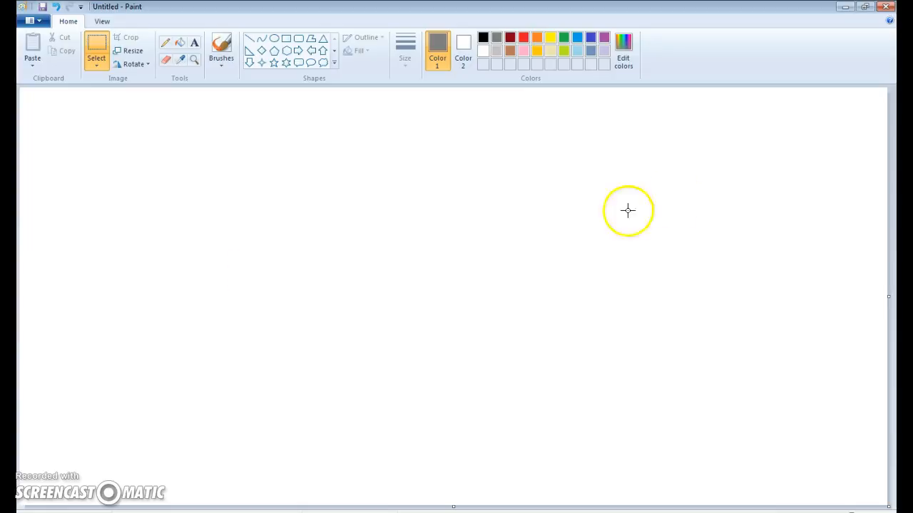
mouse_move(870, 12)
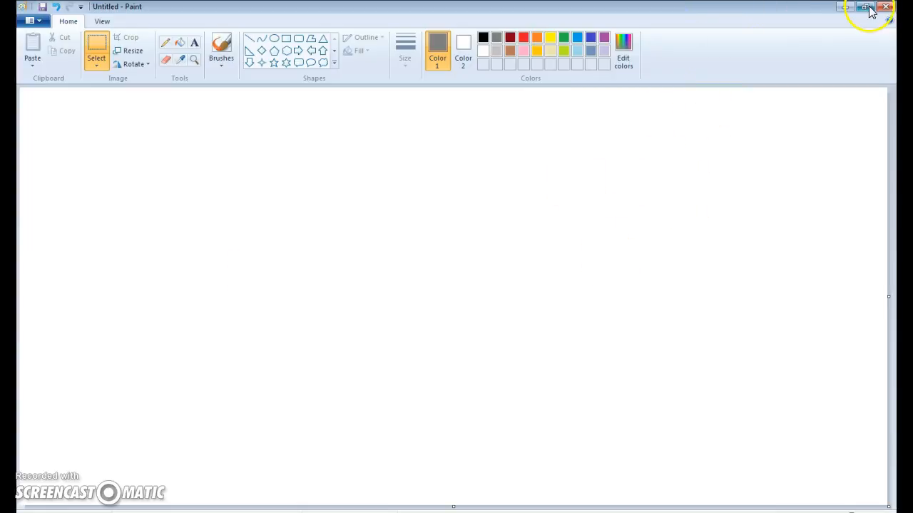
Restore Paint to a window on the desktop's right side and open the Start menu
left_click(867, 6)
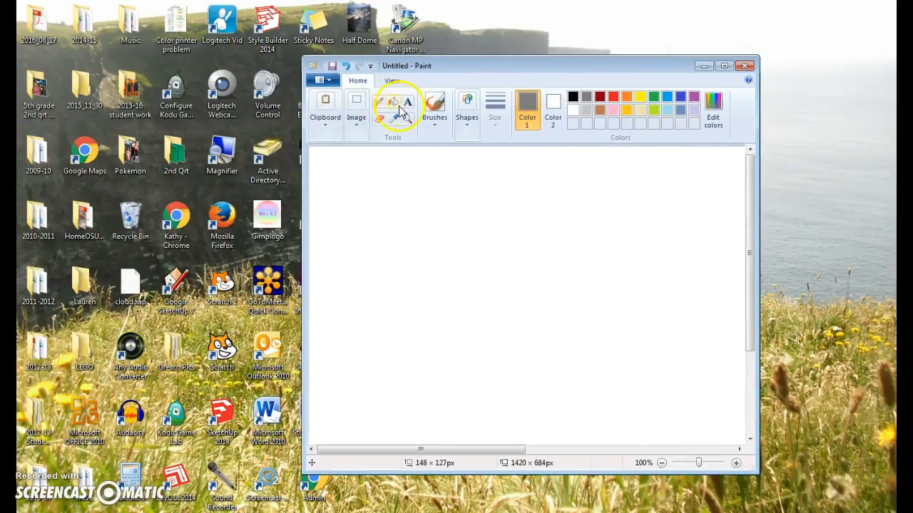
left_click_drag(528, 65, 614, 52)
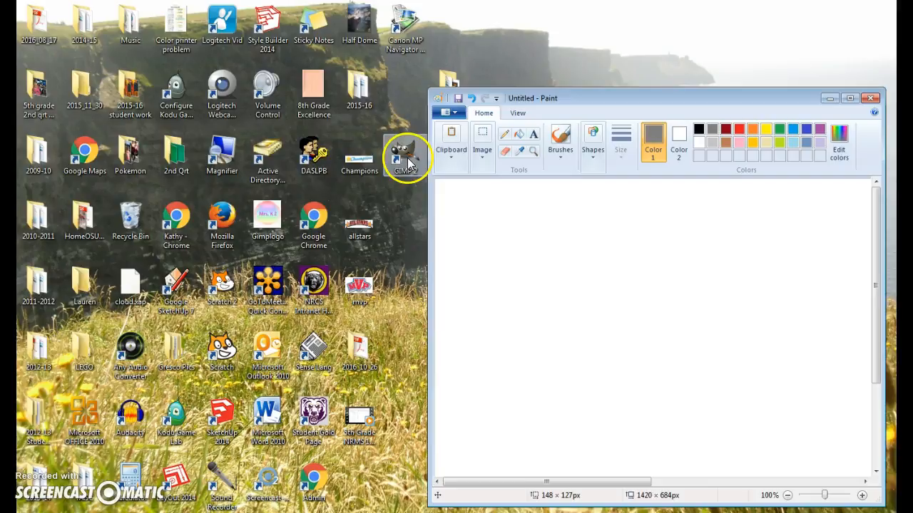
mouse_move(396, 225)
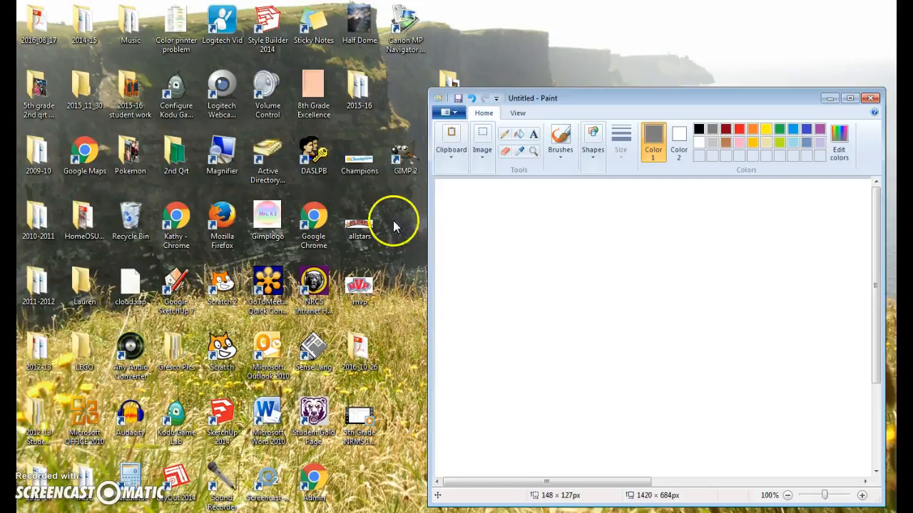
left_click(12, 506)
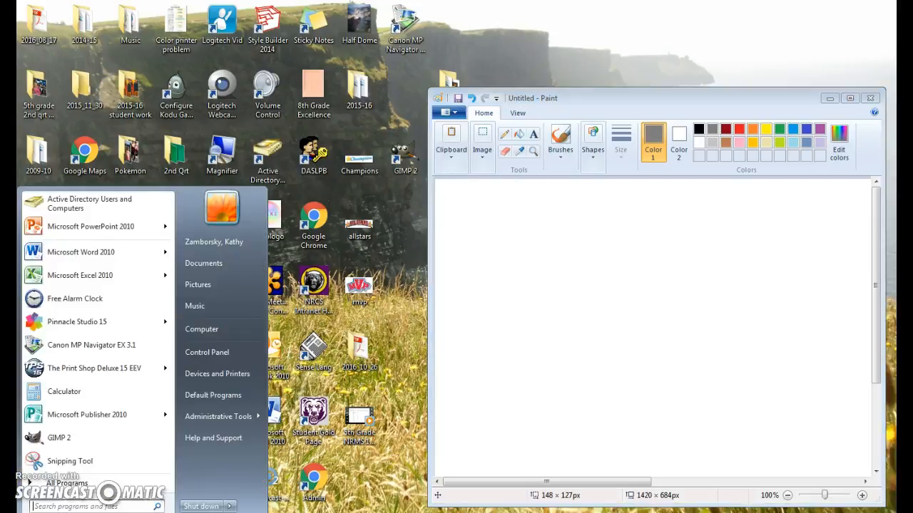
Browse to the staff Z: network drive in Computer and show its files as large icons
left_click(202, 328)
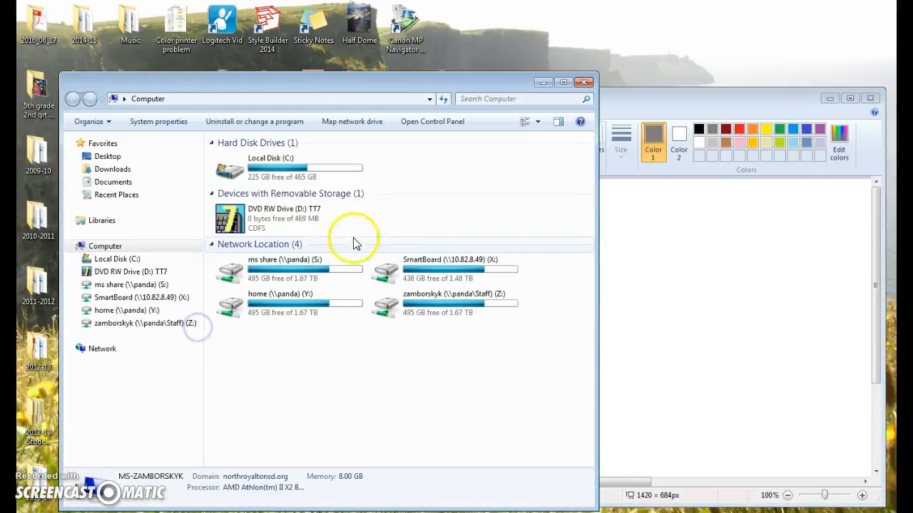
double_click(140, 322)
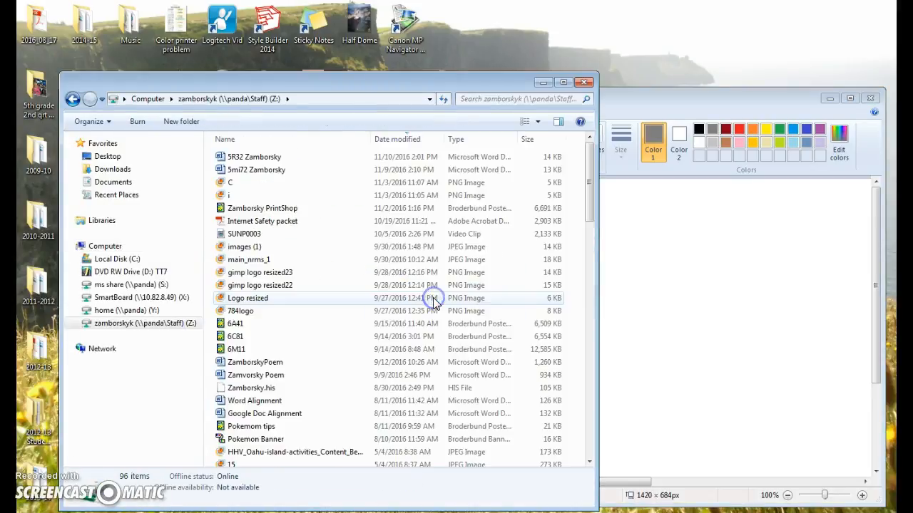
left_click(536, 120)
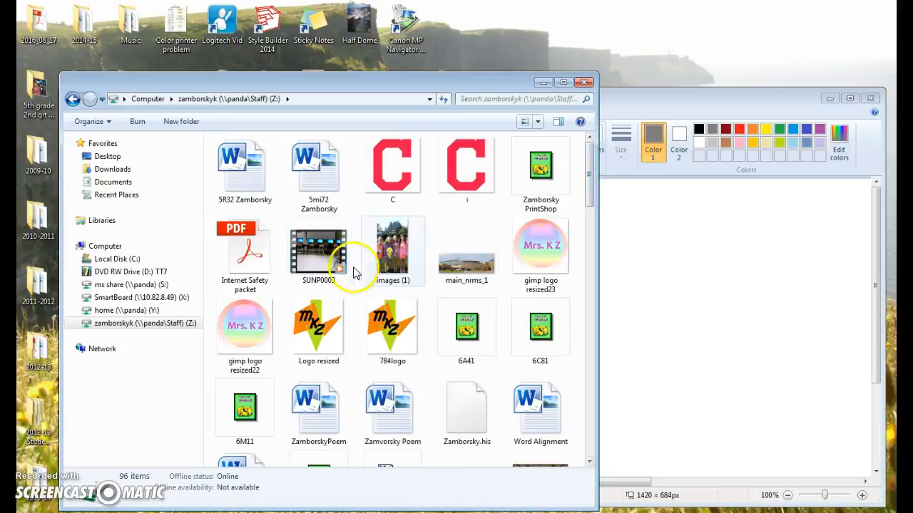
Preview the gimp logo resized22 sample in Photo Gallery and close it
left_click(245, 325)
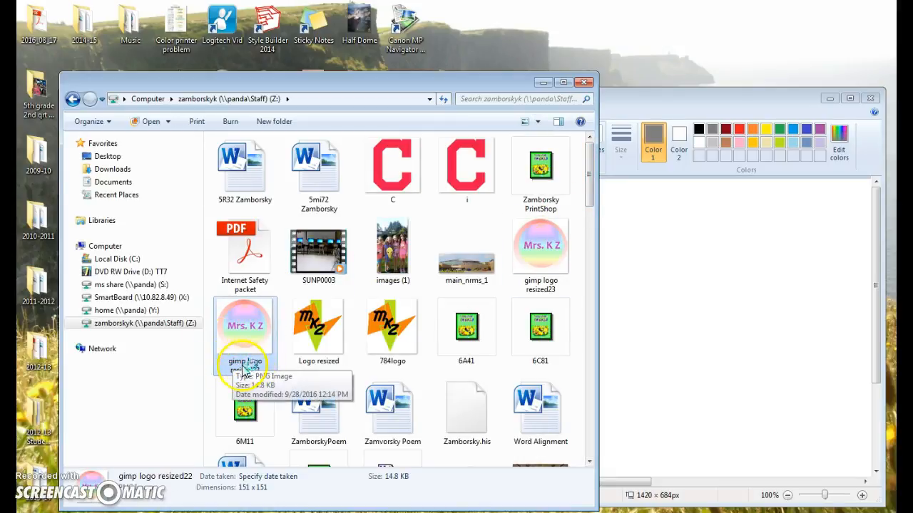
double_click(245, 325)
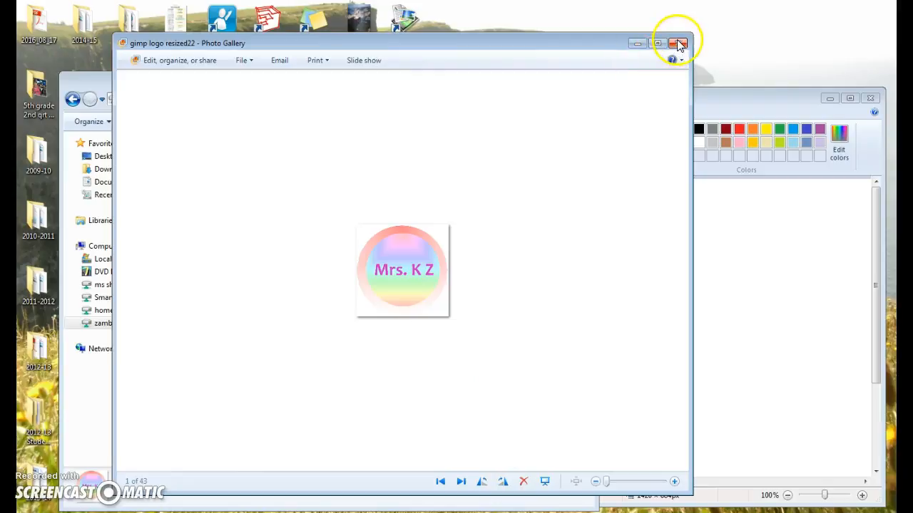
left_click(678, 43)
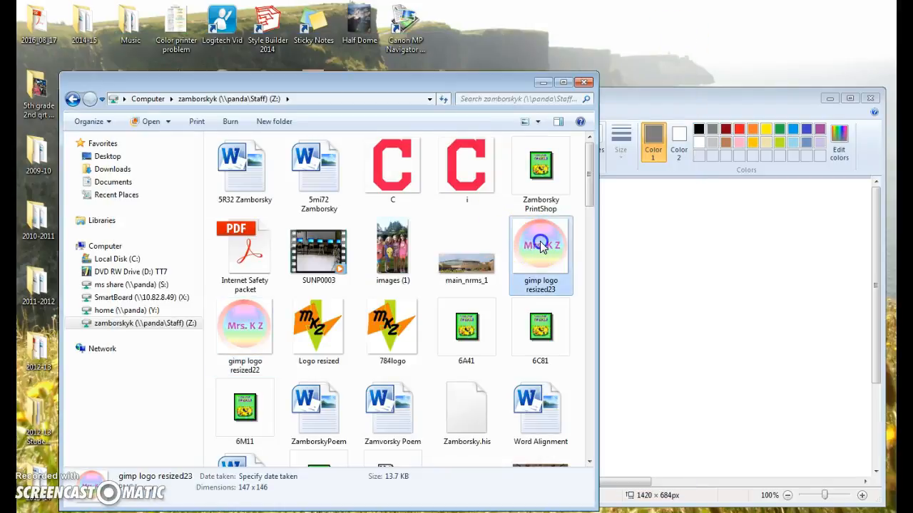
Preview the Logo resized sample in Photo Gallery and close it
double_click(540, 246)
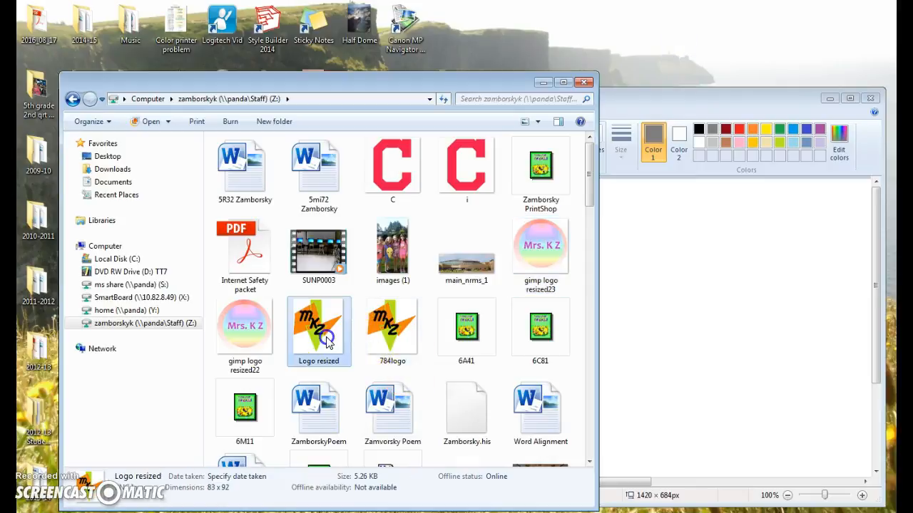
double_click(320, 331)
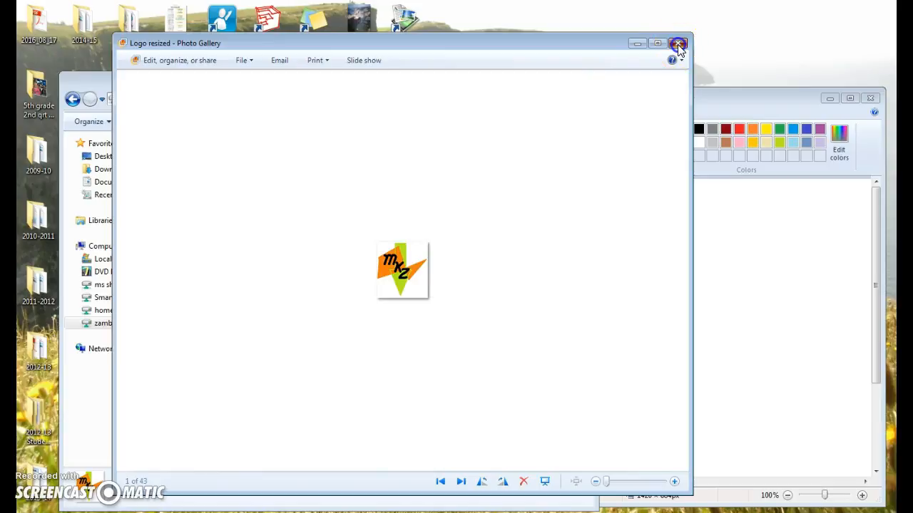
left_click(677, 43)
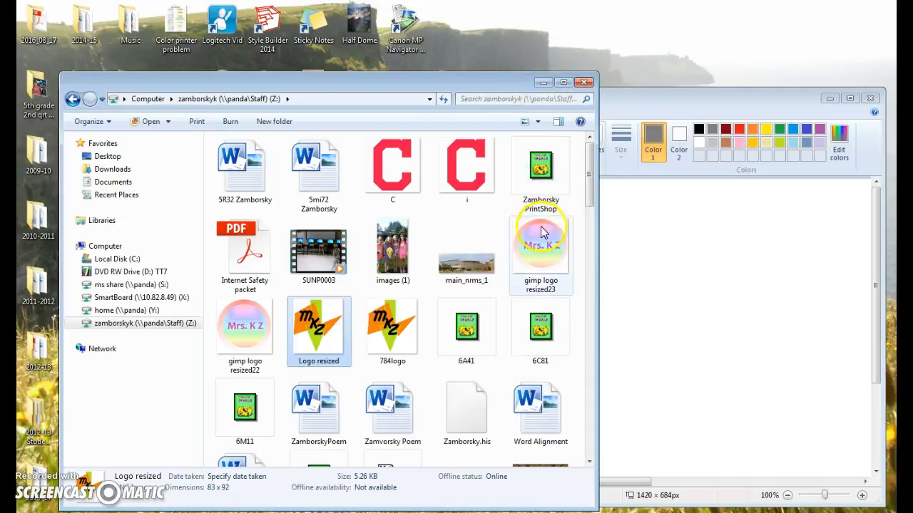
mouse_move(541, 269)
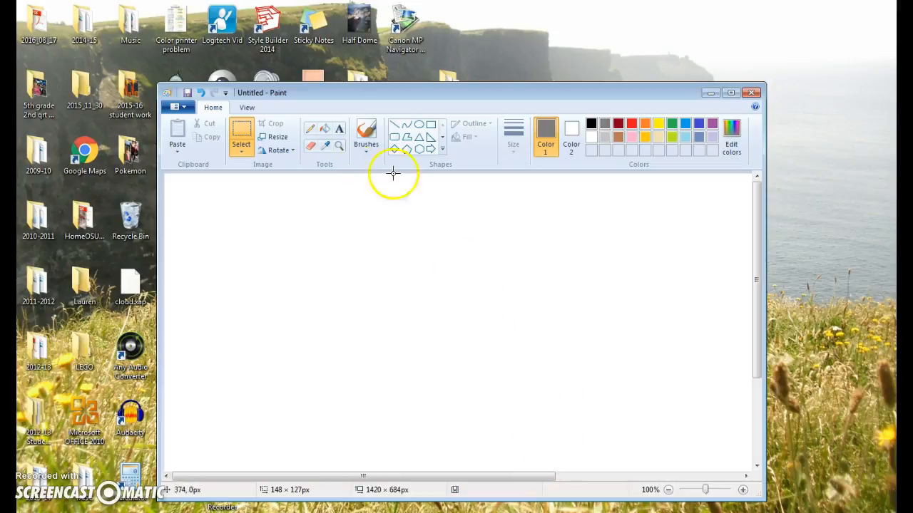
mouse_move(256, 199)
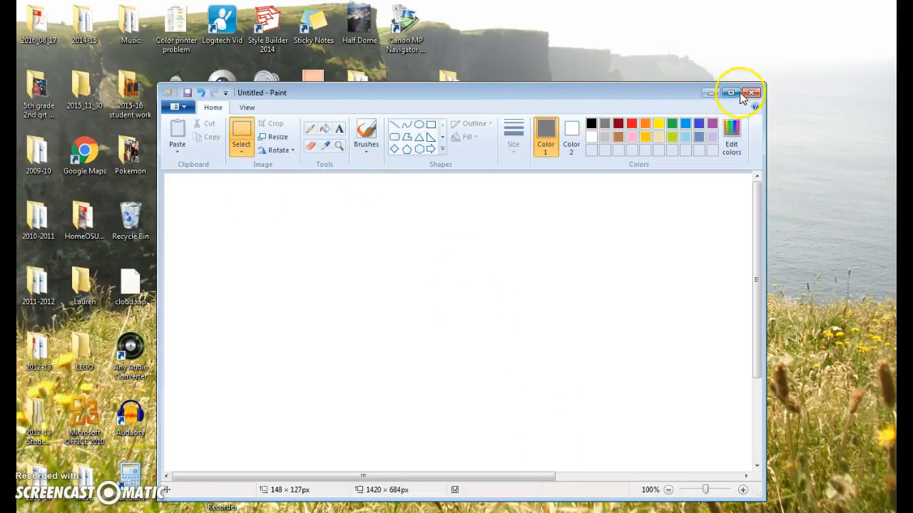
mouse_move(710, 96)
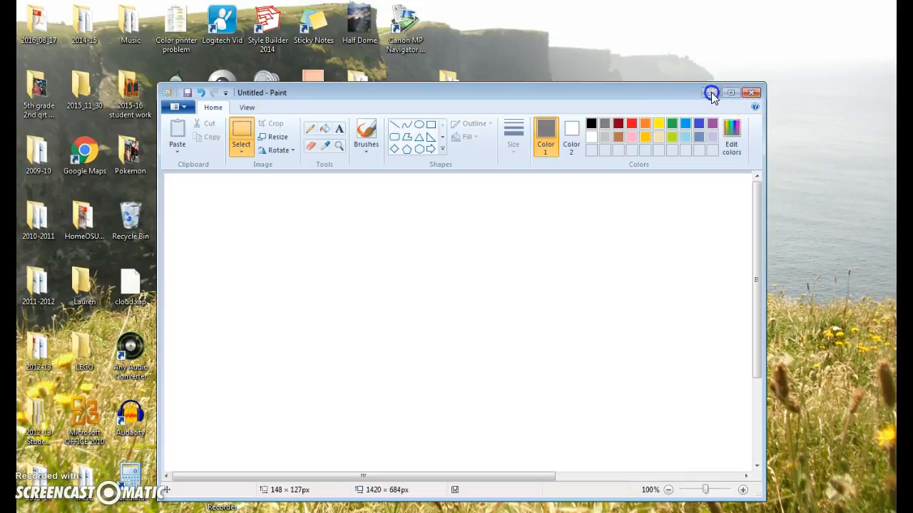
mouse_move(241, 267)
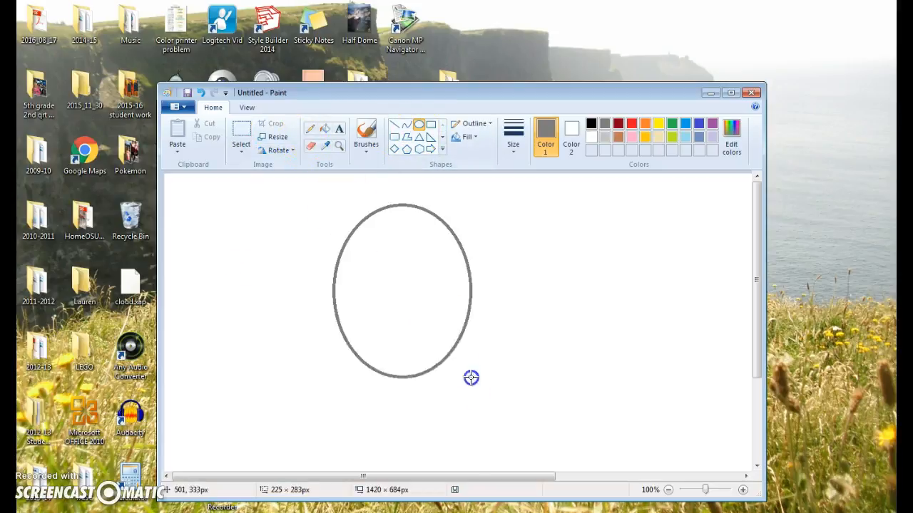
Draw a tall grey oval mid-canvas and bring up the File menu's Save as formats
left_click(177, 106)
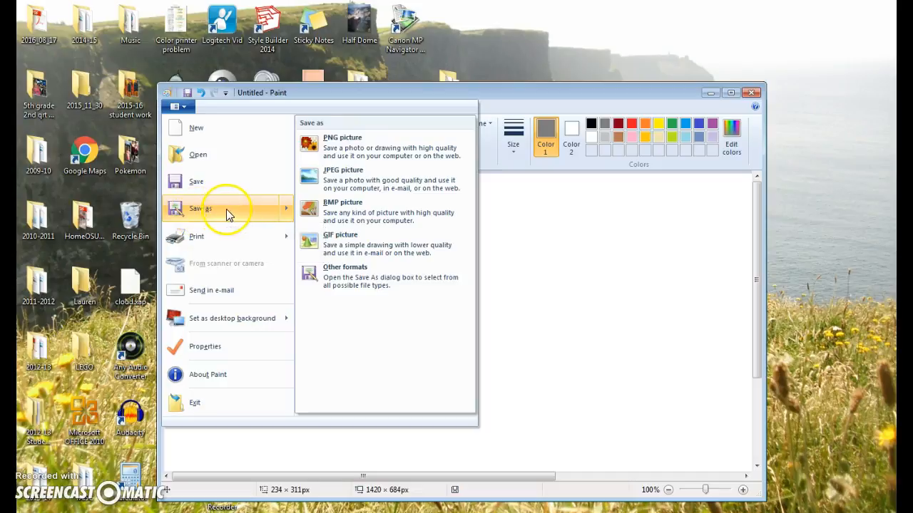
mouse_move(387, 179)
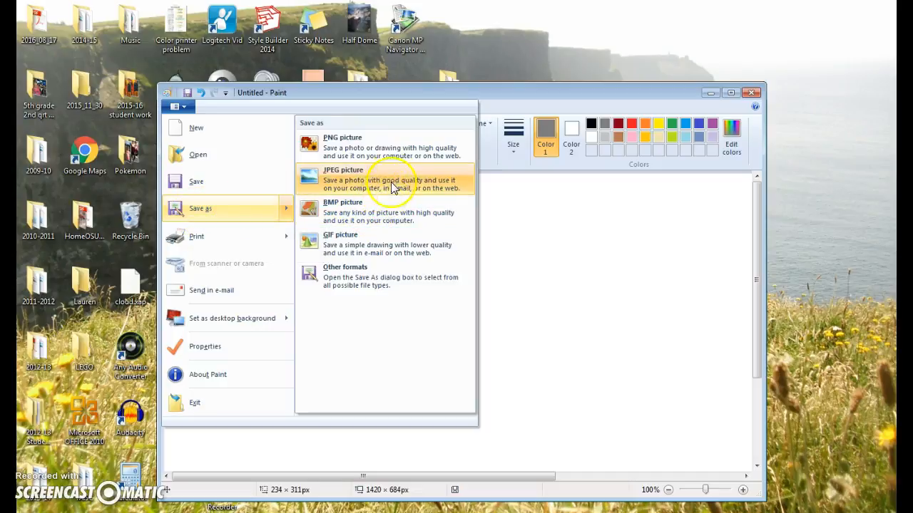
mouse_move(385, 146)
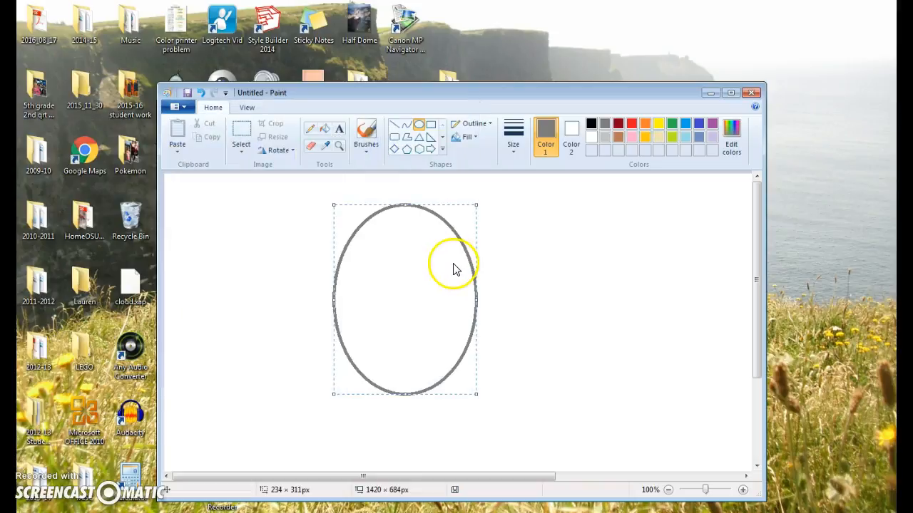
Save the oval drawing as Untitled.png in the staff Z: network folder
key("ctrl+s")
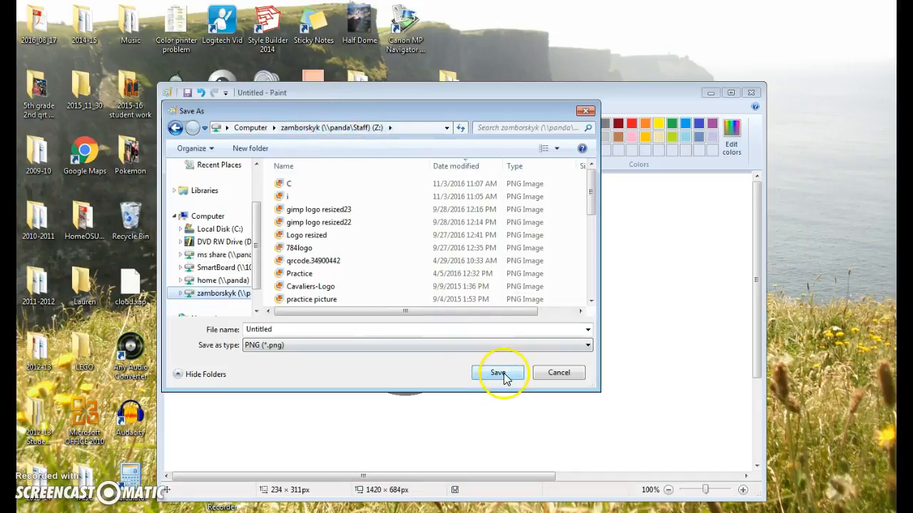
left_click(496, 372)
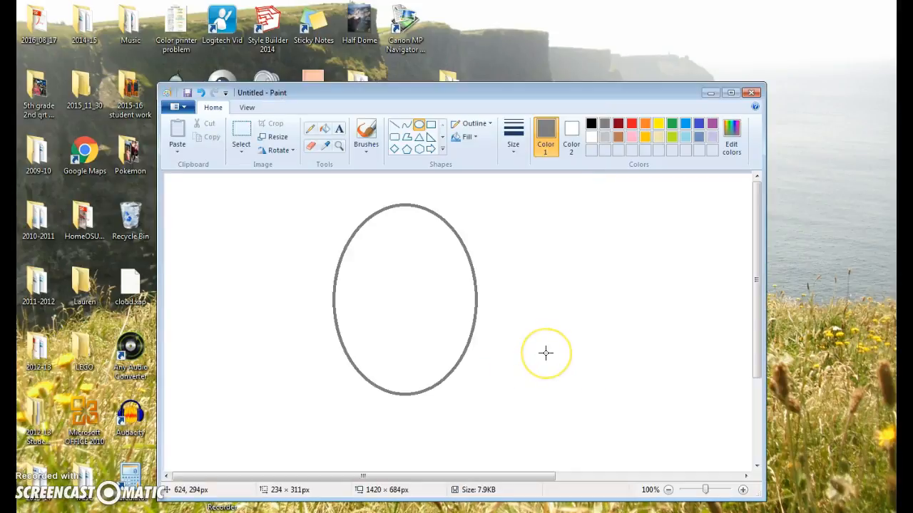